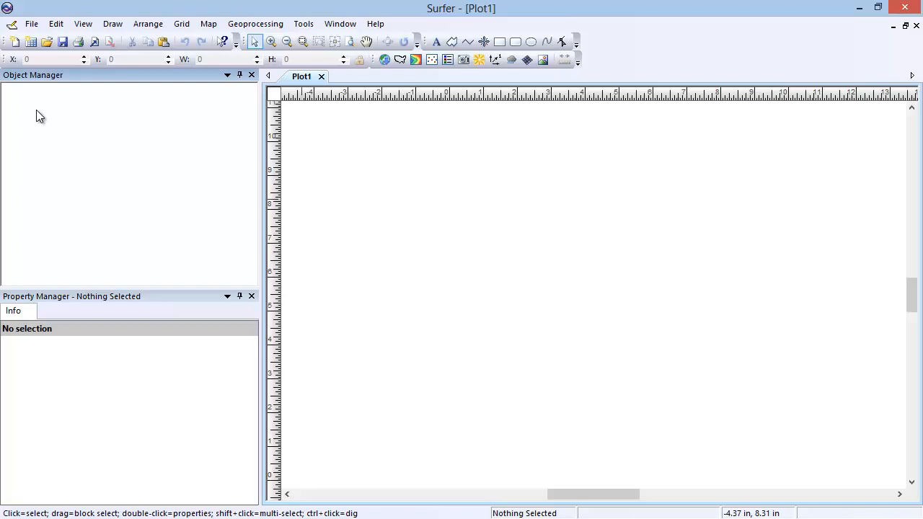
- Open the Post.srf sample project from the Samples folder
left_click(34, 23)
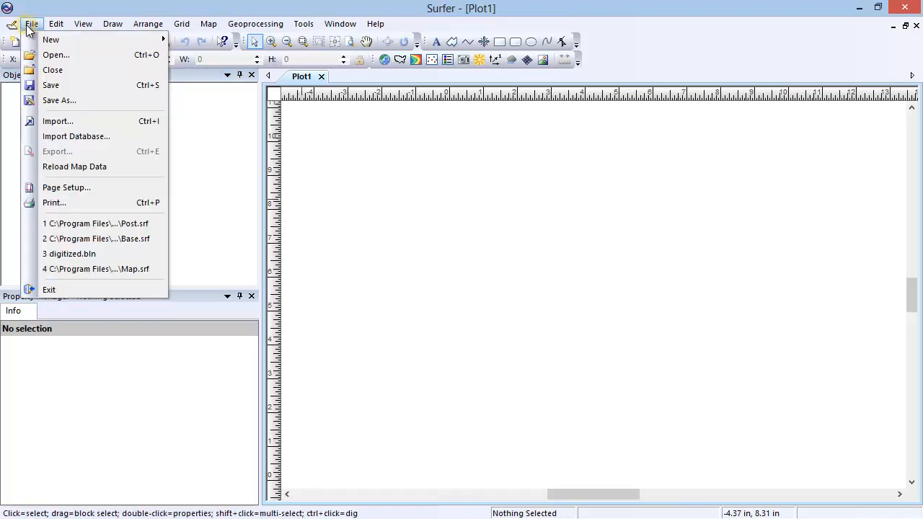
left_click(58, 55)
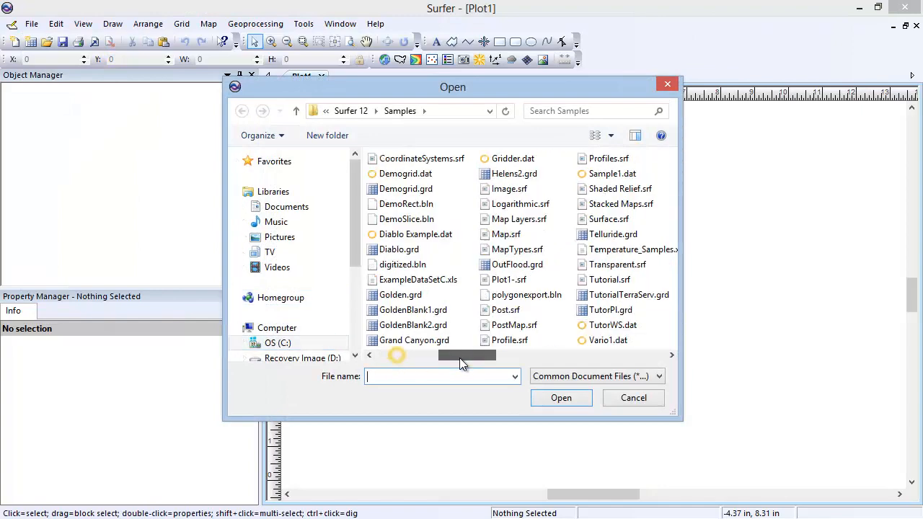
left_click(505, 309)
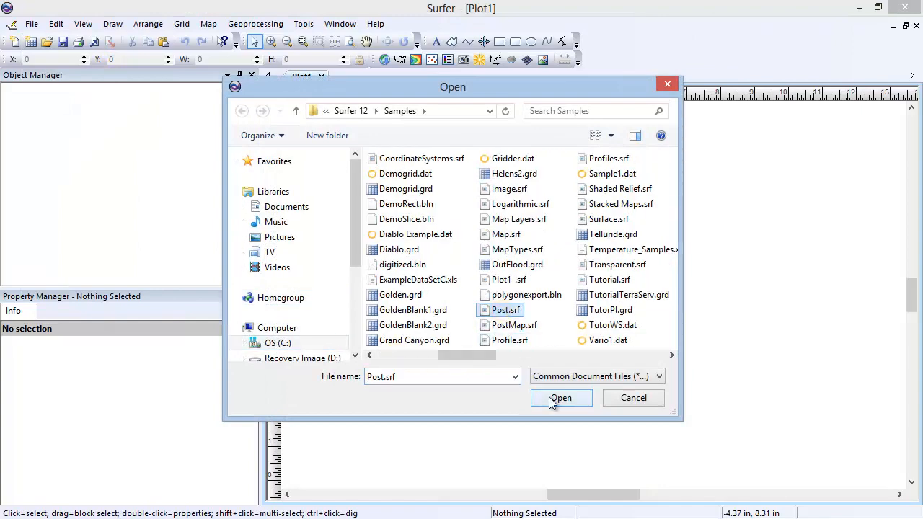
left_click(562, 398)
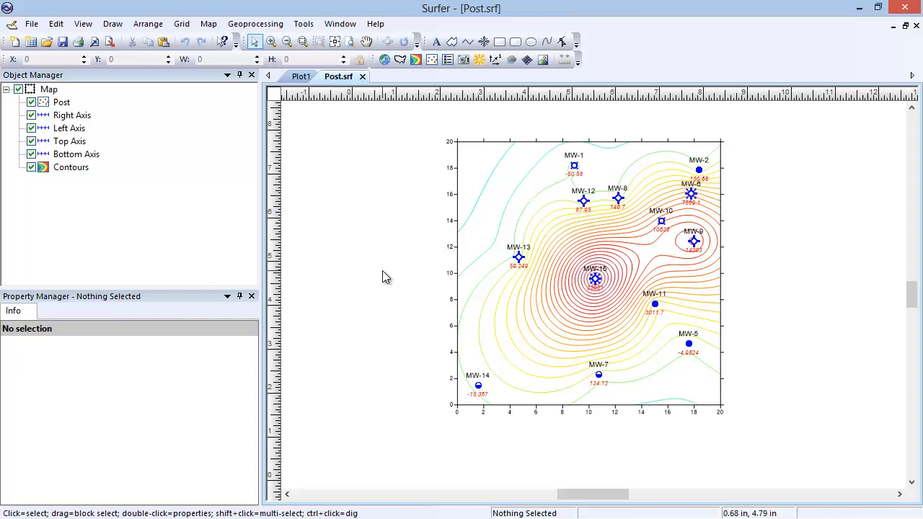
mouse_move(60, 107)
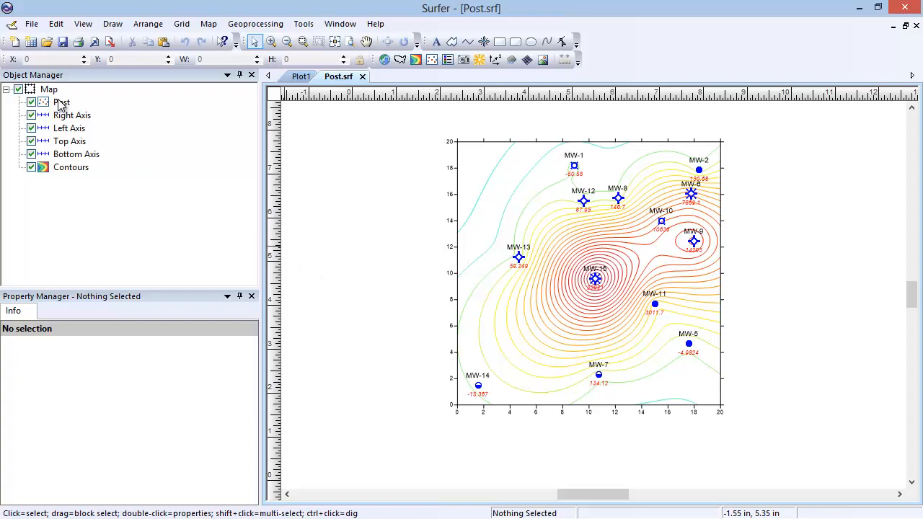
- With the Map object selected, add an empty base layer named Base
left_click(42, 89)
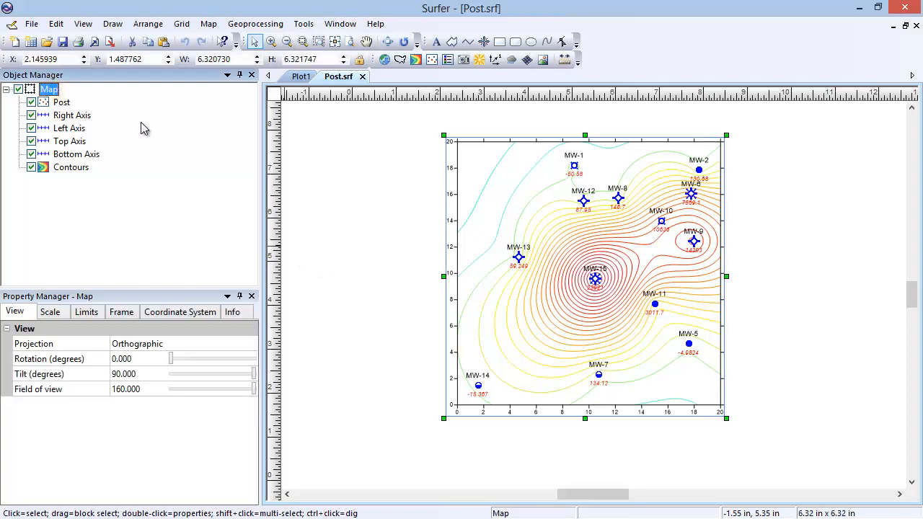
left_click(208, 23)
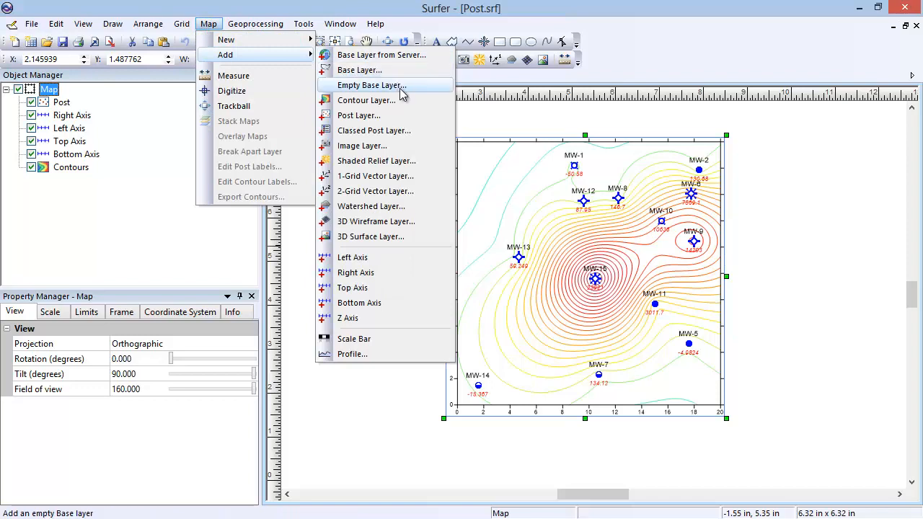
left_click(374, 84)
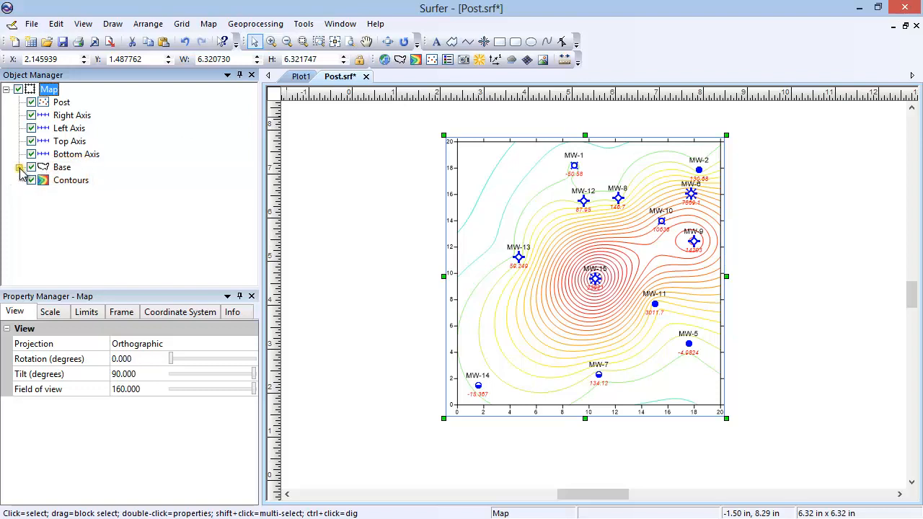
left_click(18, 168)
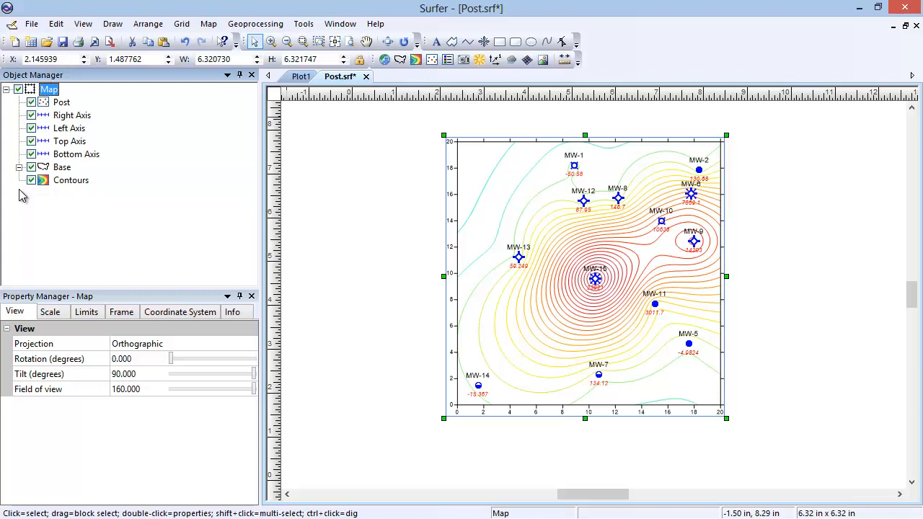
- Enter the Base layer as a group so shapes can be drawn inside it
left_click(62, 168)
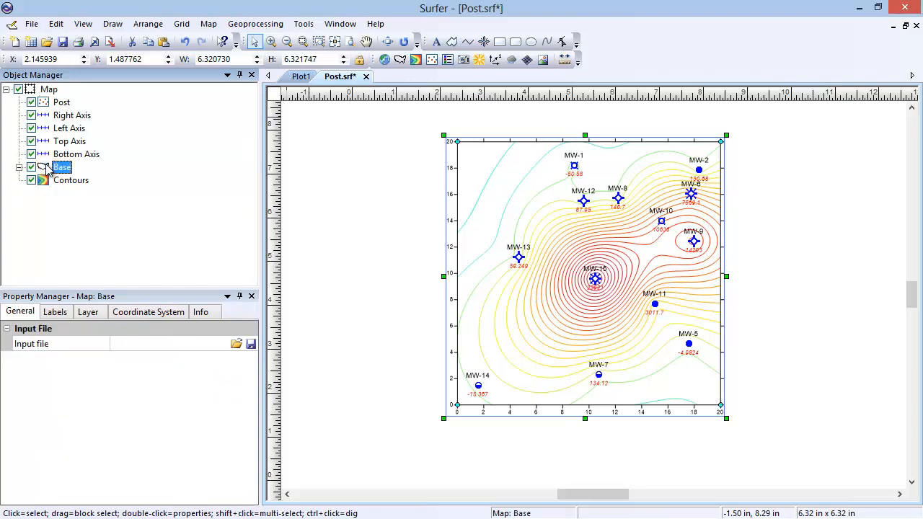
right_click(62, 168)
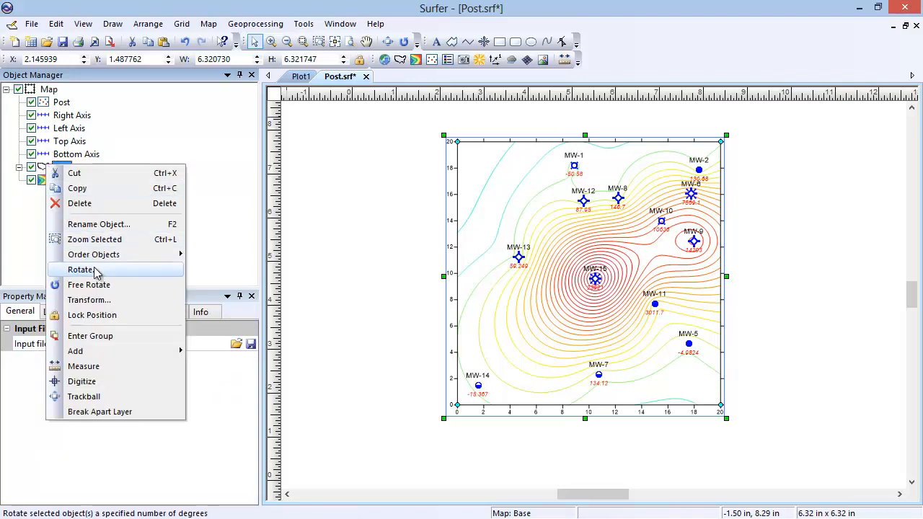
mouse_move(129, 336)
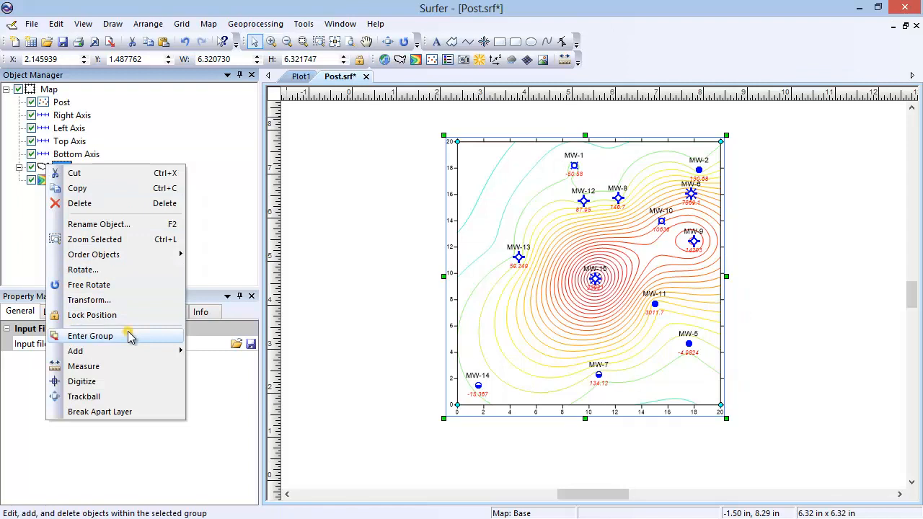
left_click(90, 336)
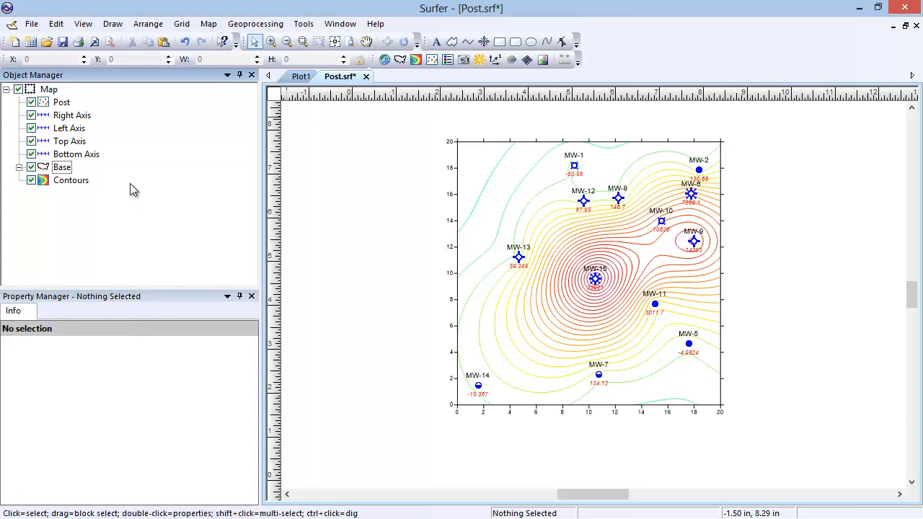
mouse_move(118, 144)
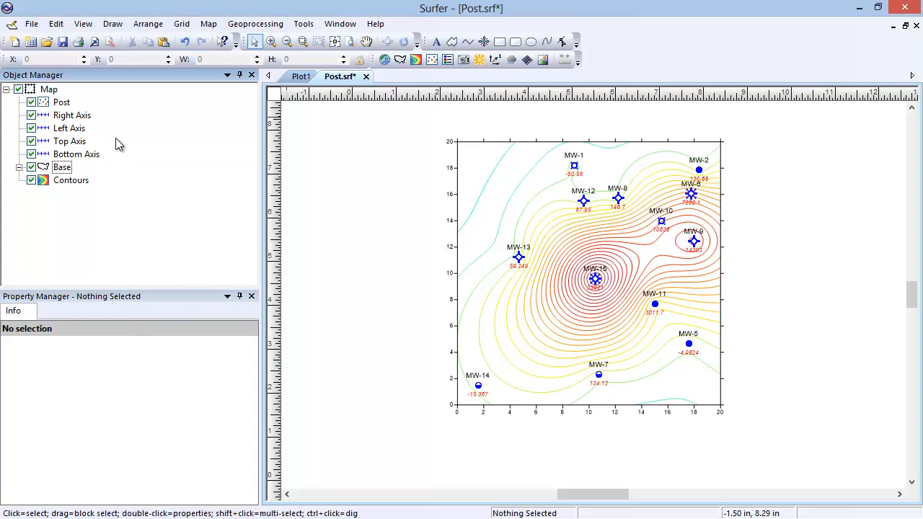
- Switch to the Polygon tool and place corners of the first polygon over the contours
left_click(113, 23)
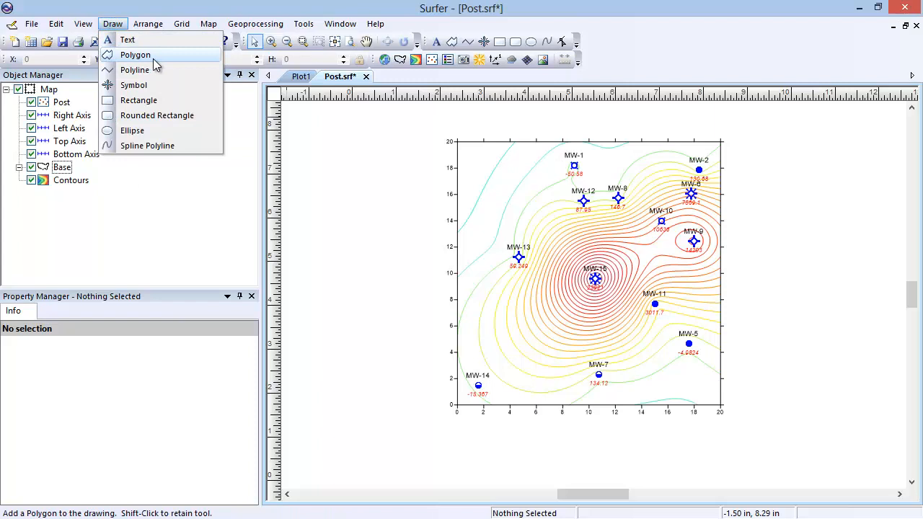
left_click(136, 55)
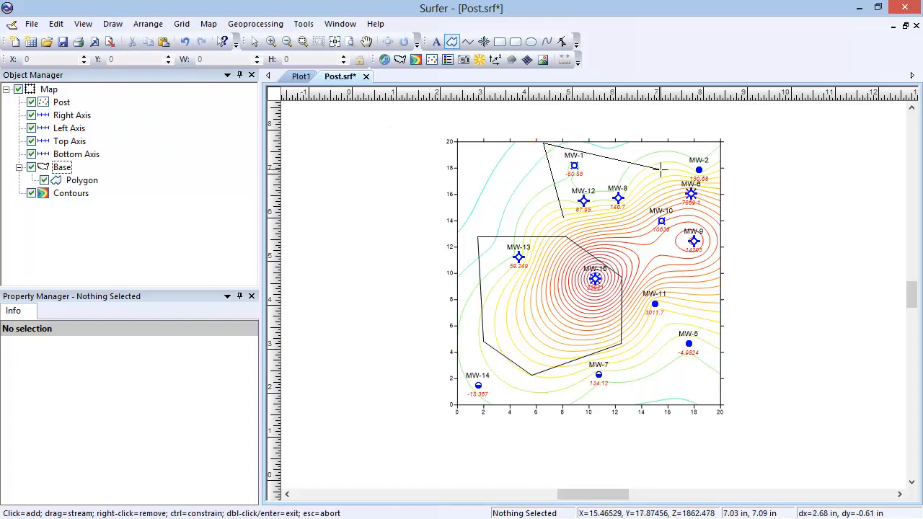
left_click(113, 23)
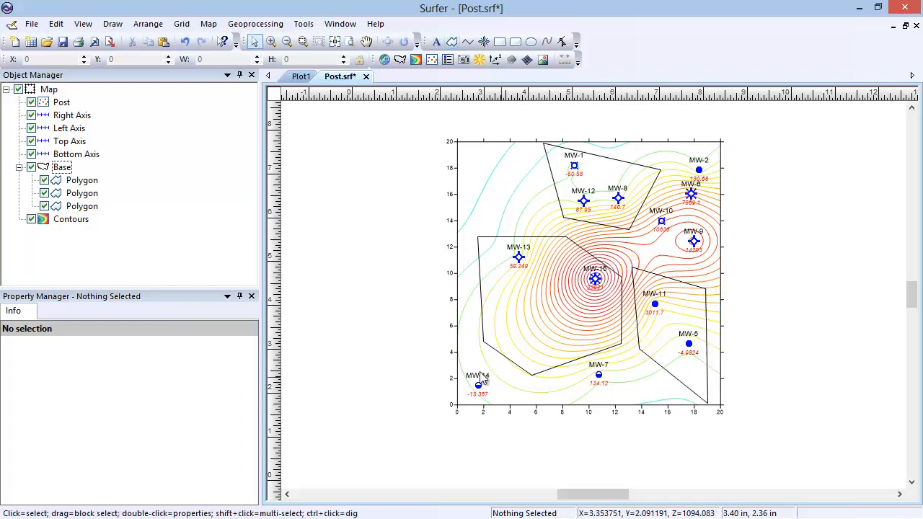
- Exit group editing and select the Base layer holding the three polygons
left_click(147, 23)
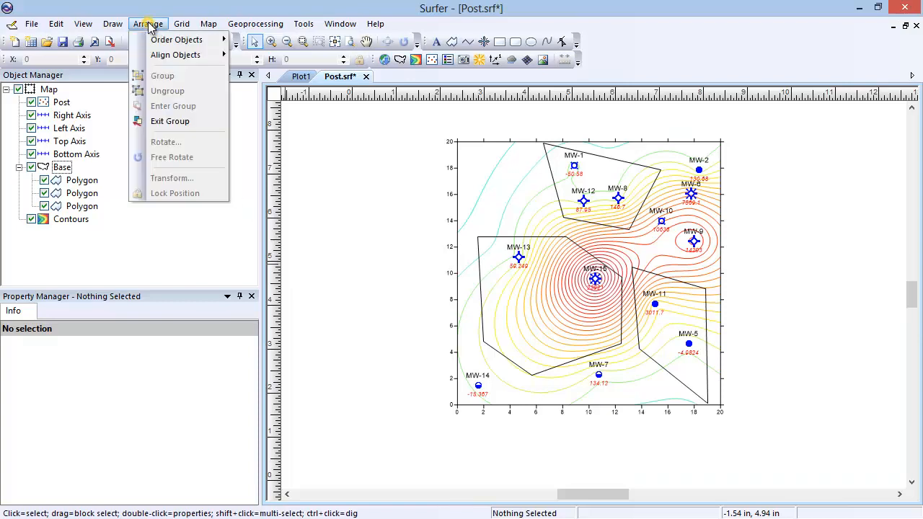
left_click(62, 167)
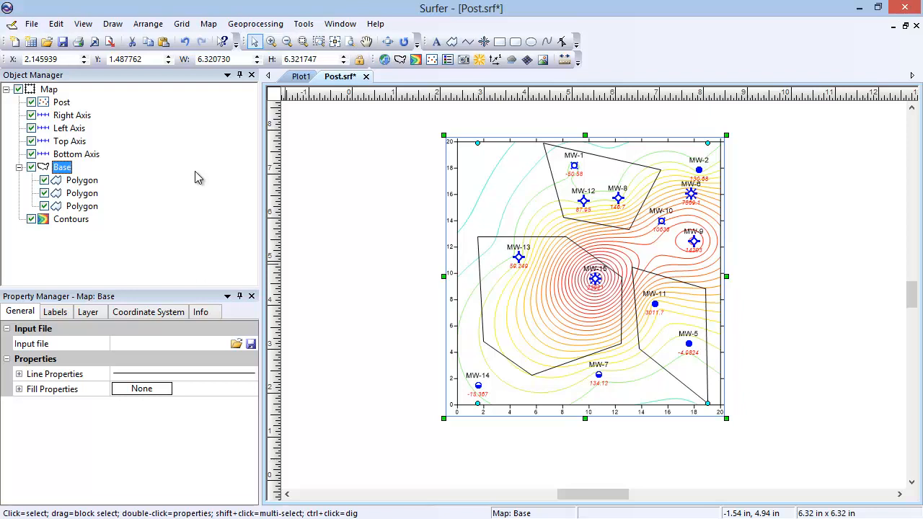
- Set the map's X scale length to 4.000 in
left_click(49, 90)
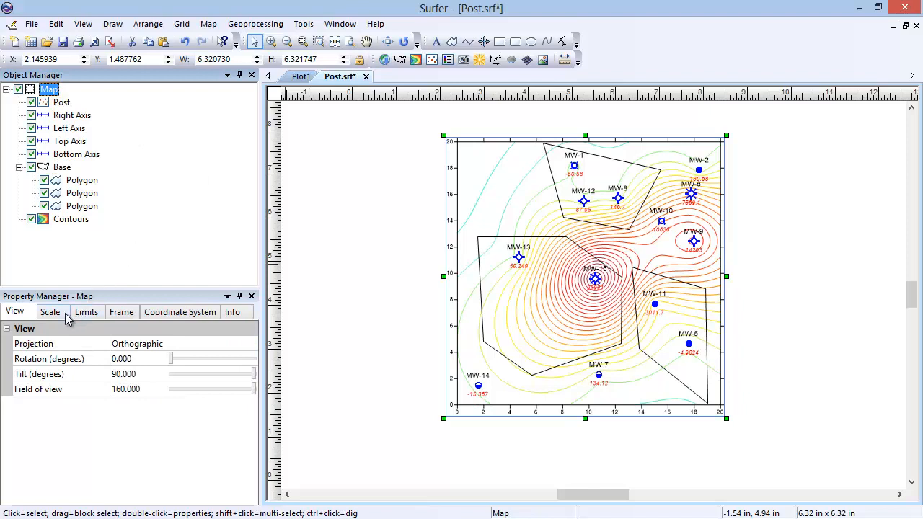
left_click(49, 312)
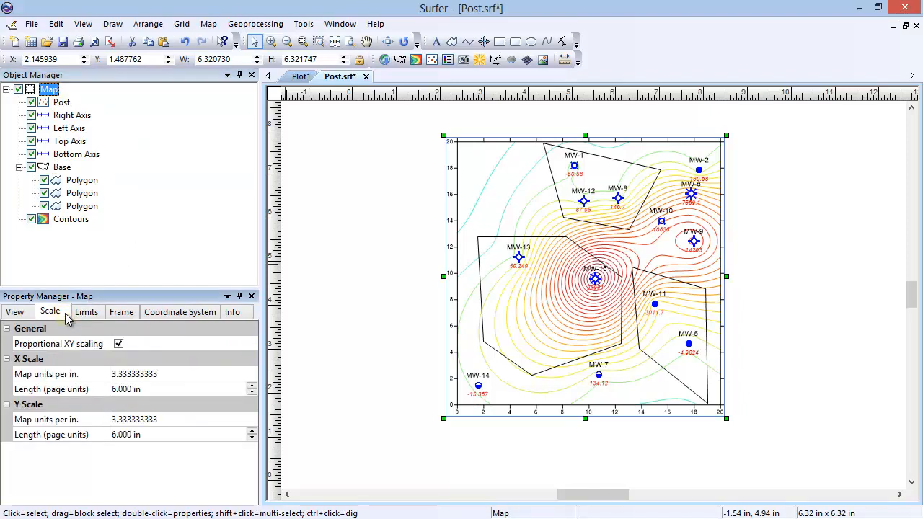
left_click(52, 390)
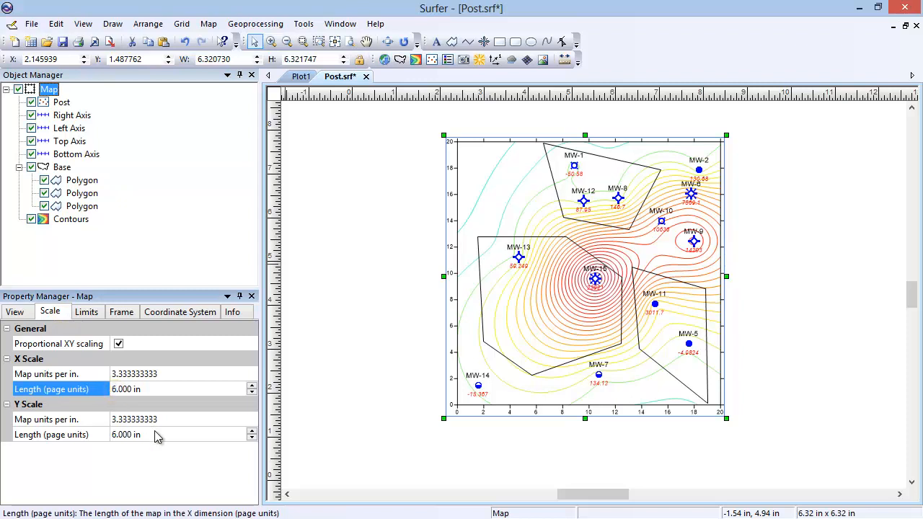
type("4.000 in")
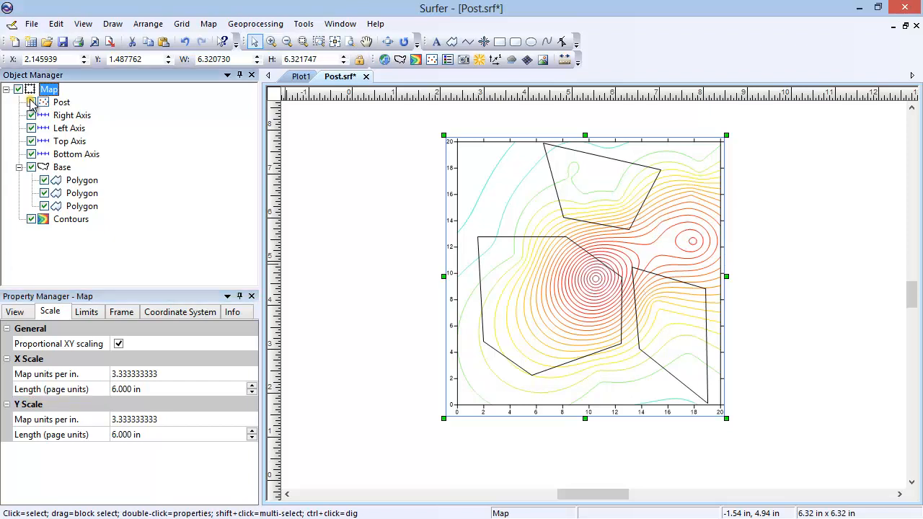
- Hide the axes and contour layers so only the Base polygons show
left_click(32, 101)
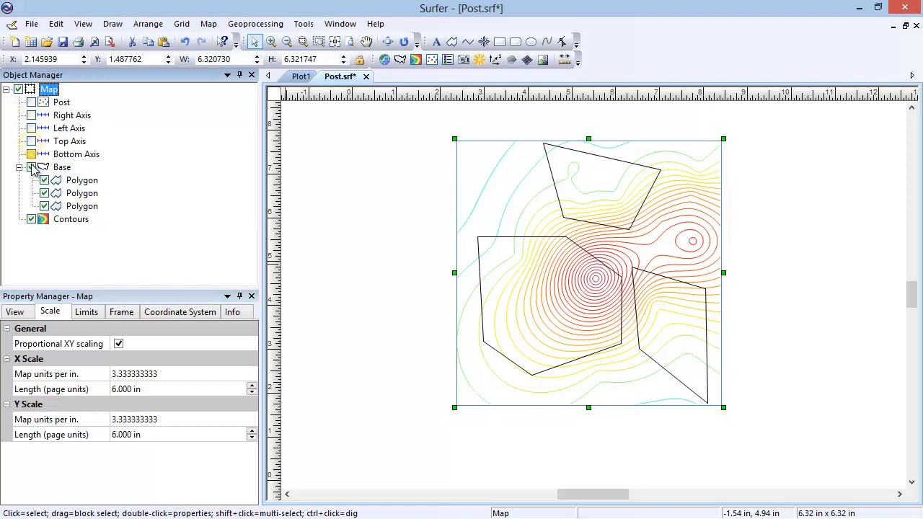
left_click(31, 219)
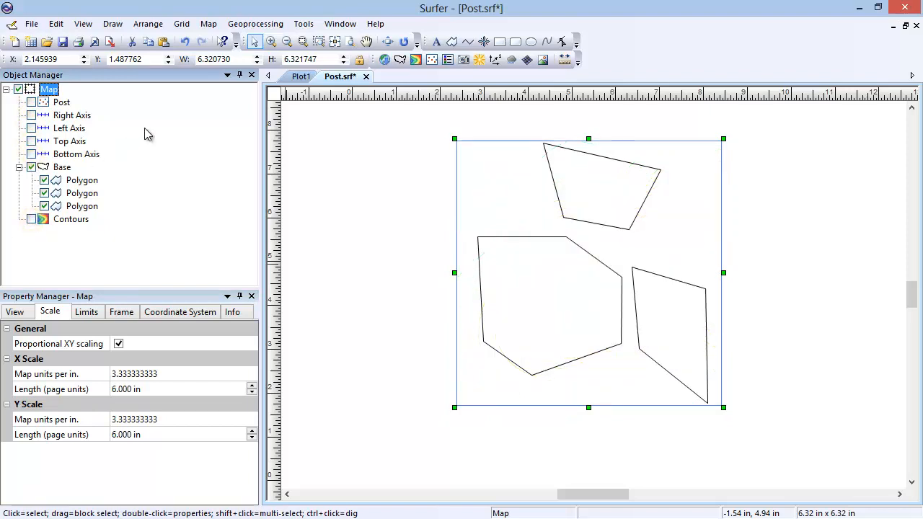
left_click(32, 23)
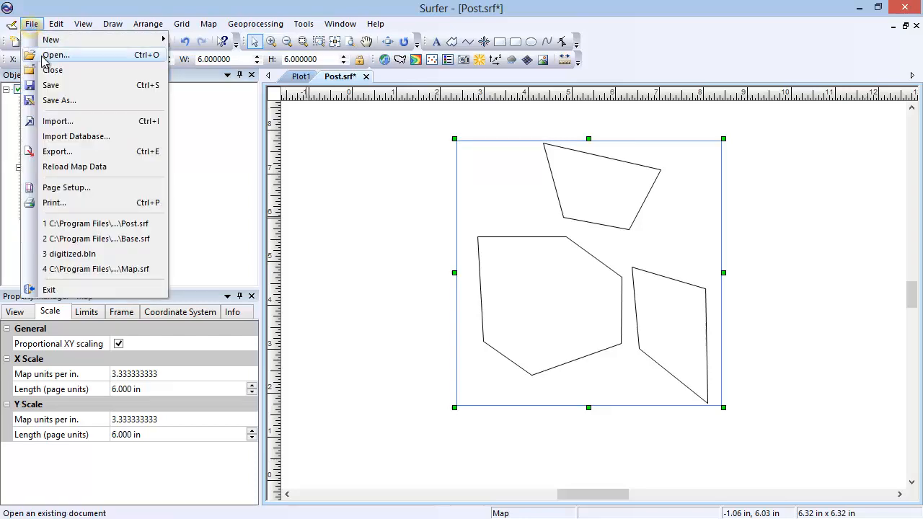
mouse_move(80, 152)
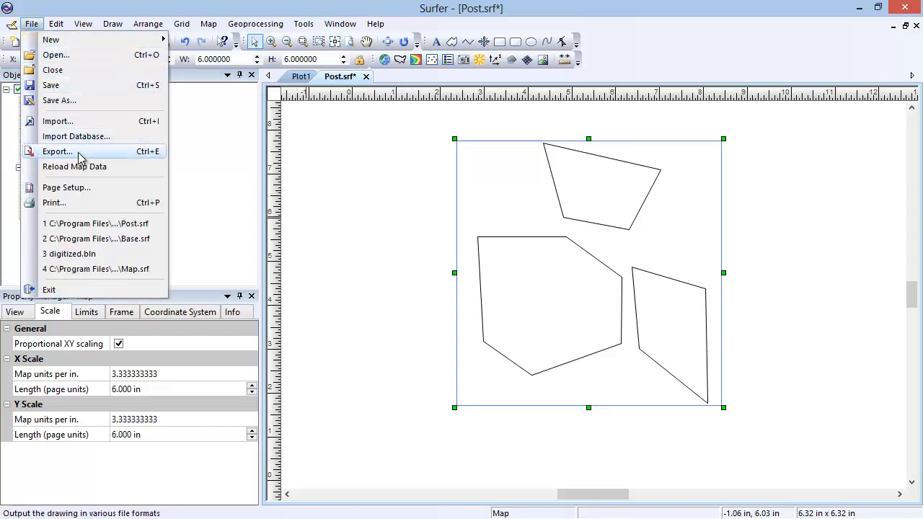
- Export the polygons as PolygonExport.bln, accepting the default export scaling
left_click(58, 151)
type("PolygonE")
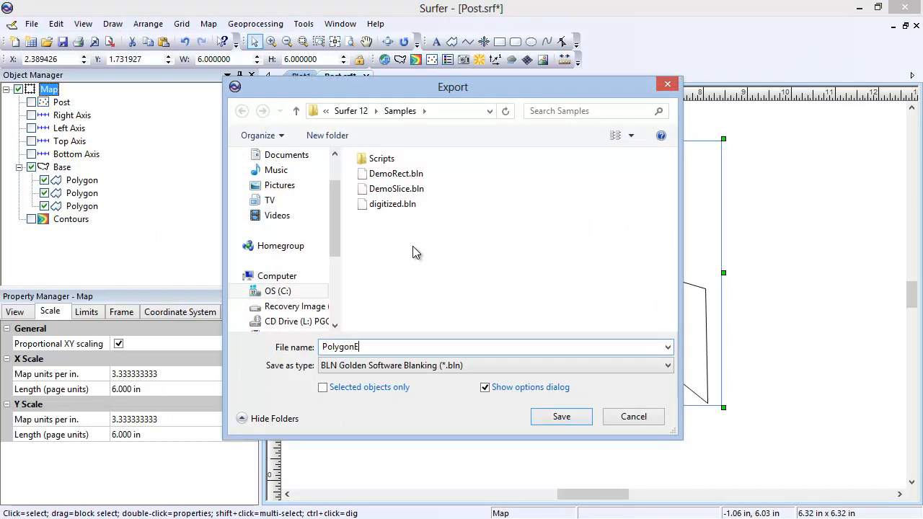
type("xport")
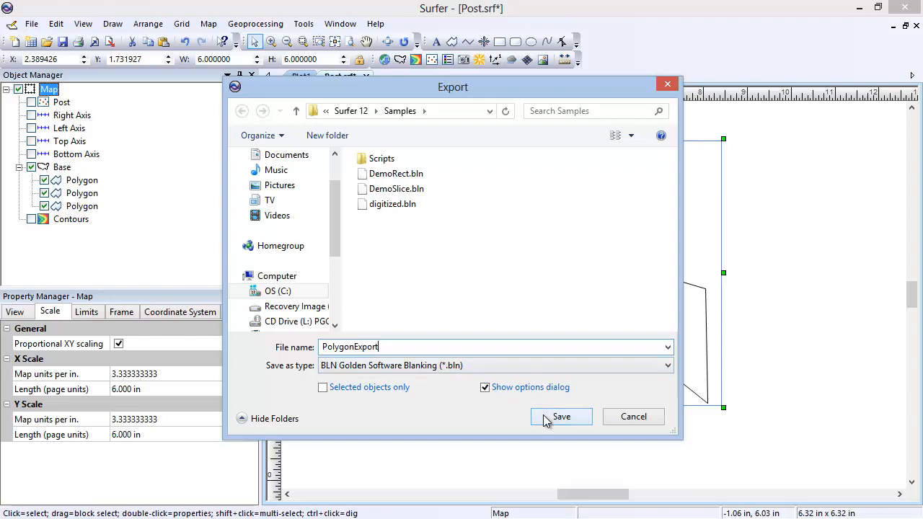
left_click(561, 415)
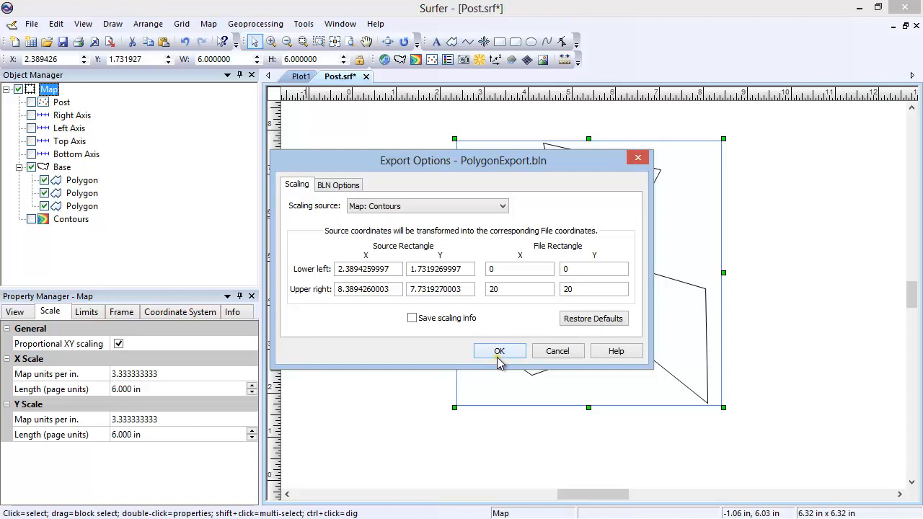
left_click(499, 352)
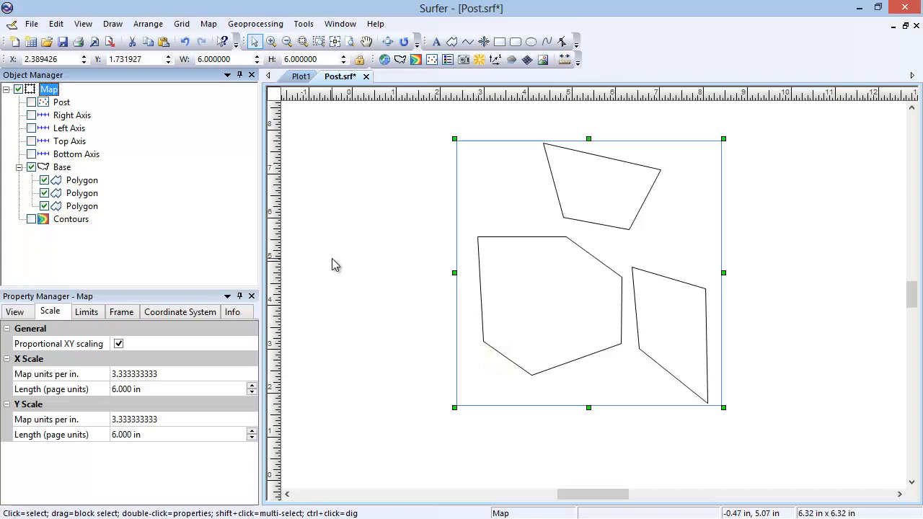
- Start a new plot and build a base map from PolygonExport.bln
left_click(34, 23)
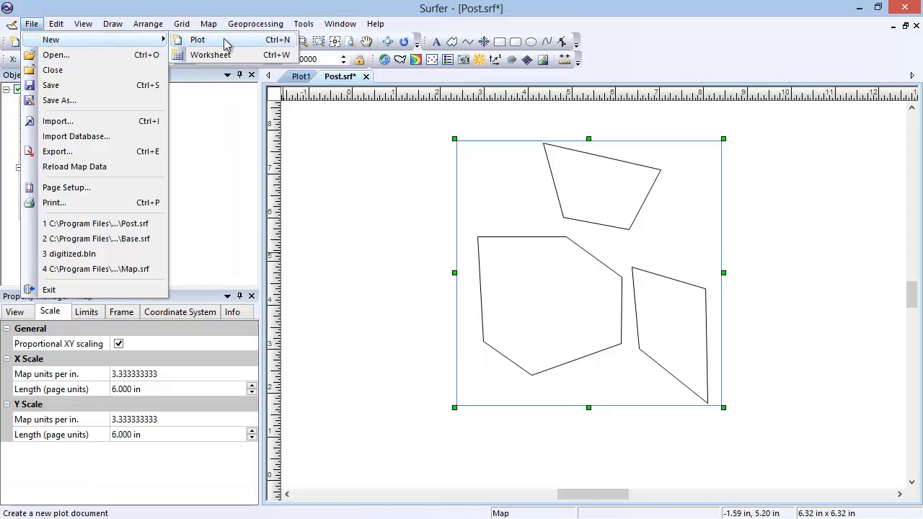
left_click(197, 41)
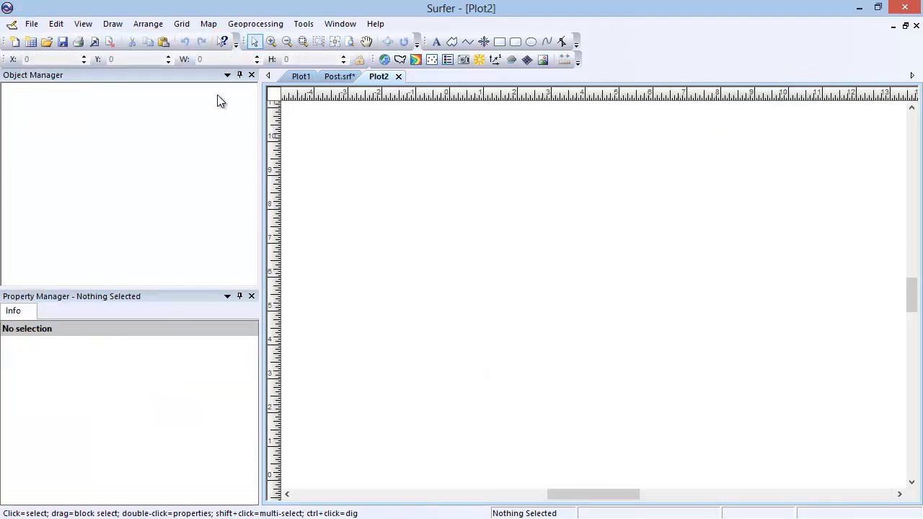
left_click(207, 23)
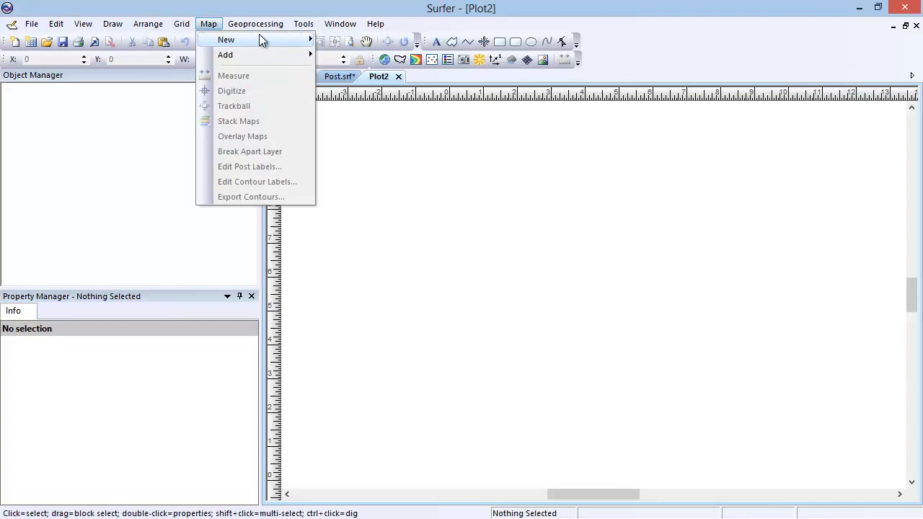
mouse_move(227, 40)
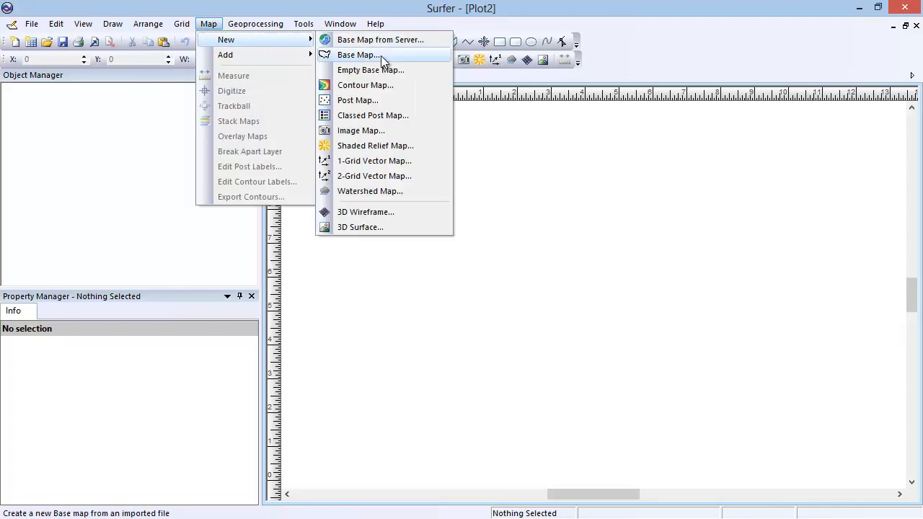
left_click(357, 54)
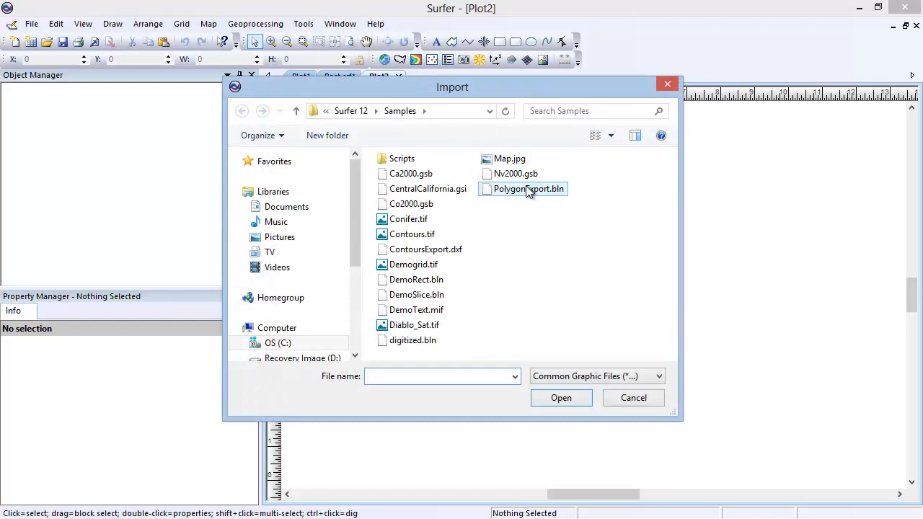
left_click(528, 187)
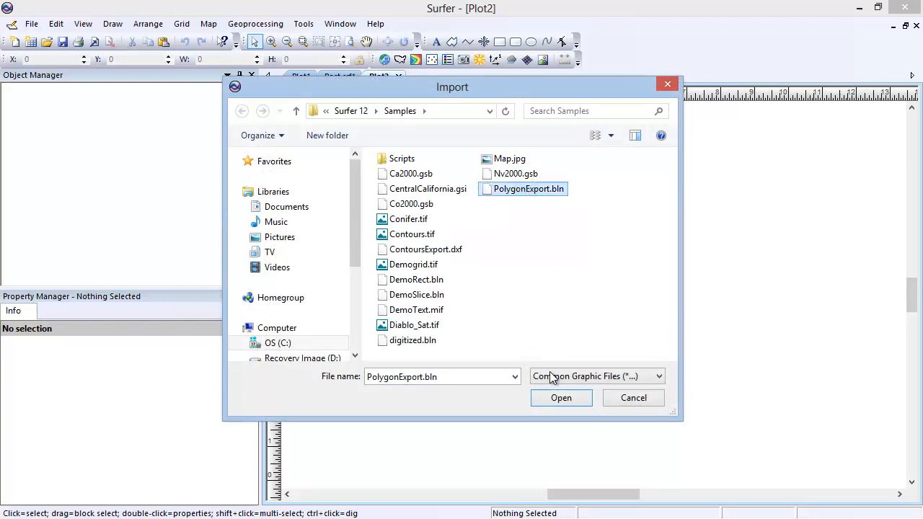
left_click(561, 398)
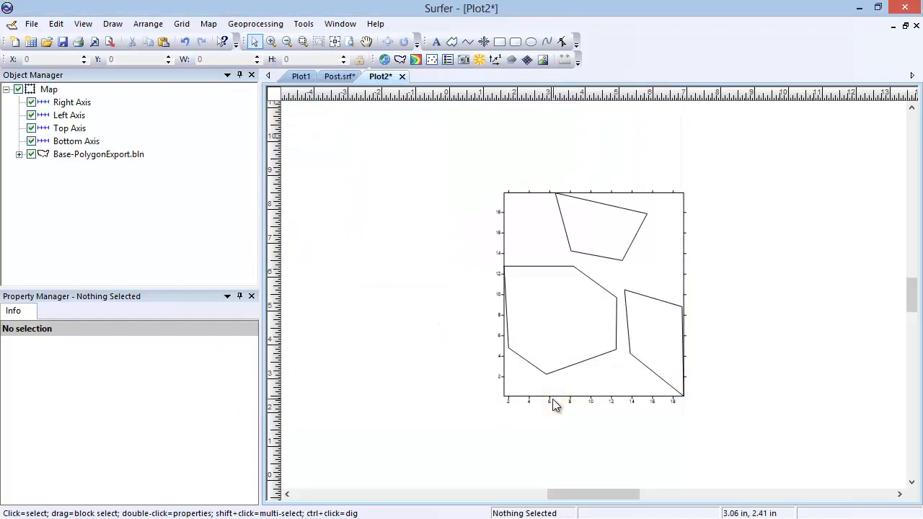
mouse_move(61, 193)
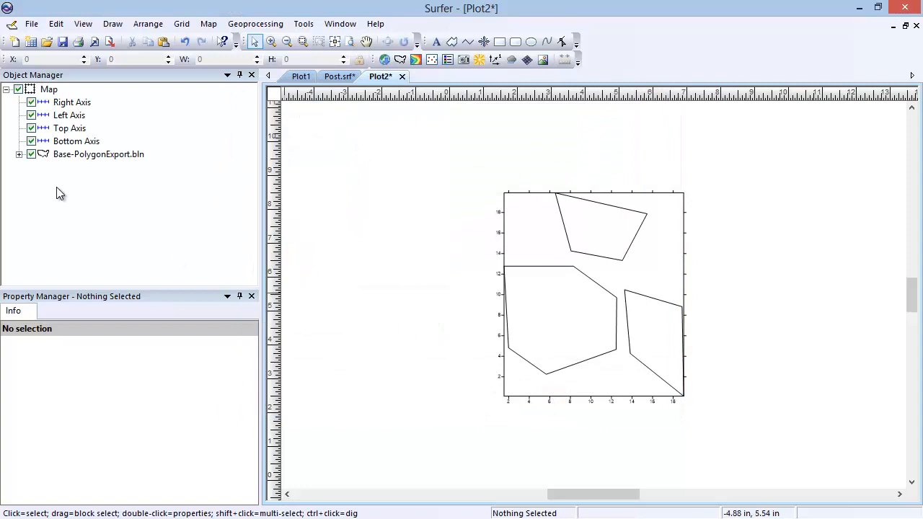
- Expand the Base-PolygonExport.bln layer and select the rightmost Polygon object
right_click(98, 152)
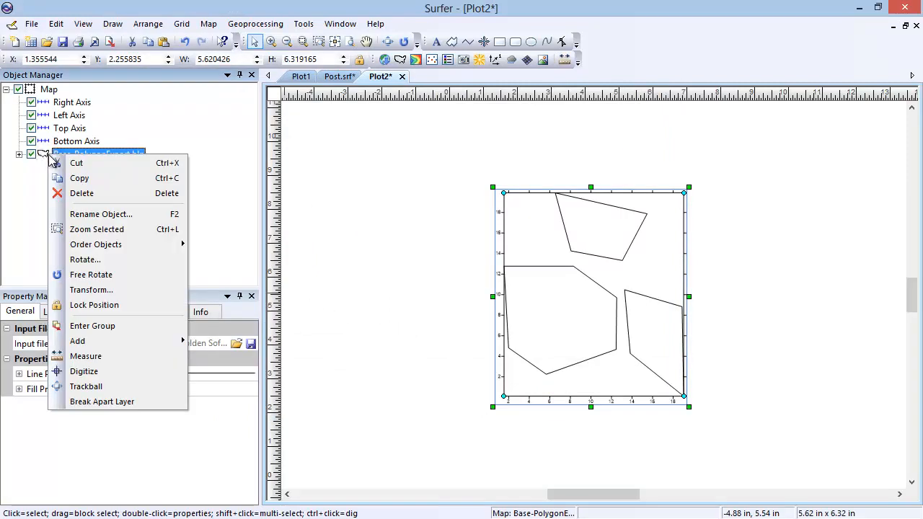
mouse_move(92, 326)
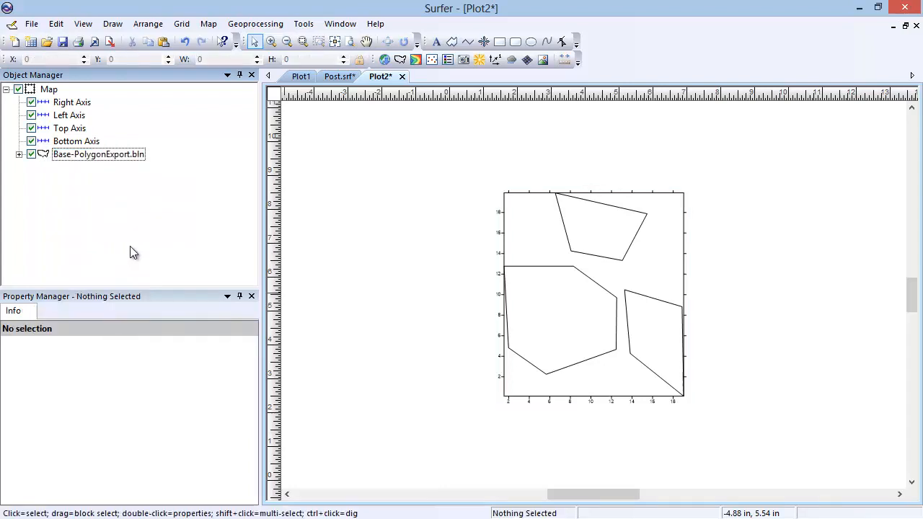
left_click(256, 23)
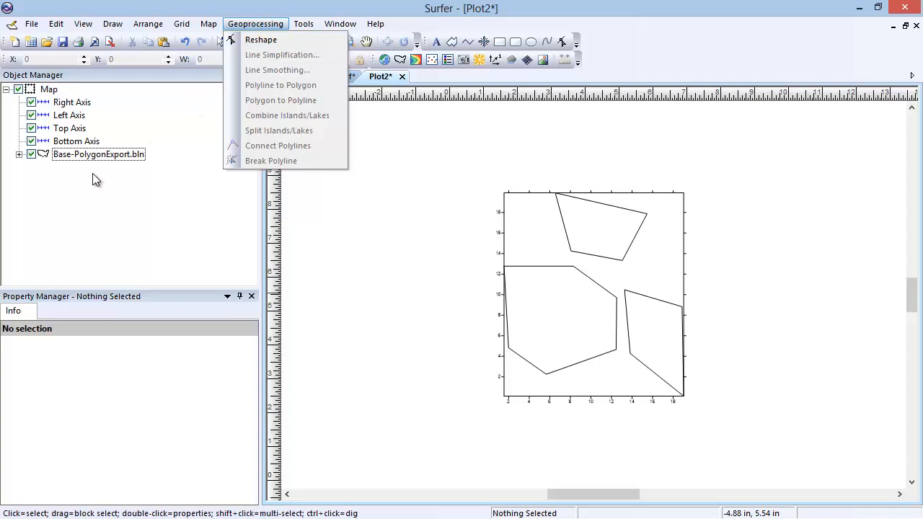
left_click(19, 153)
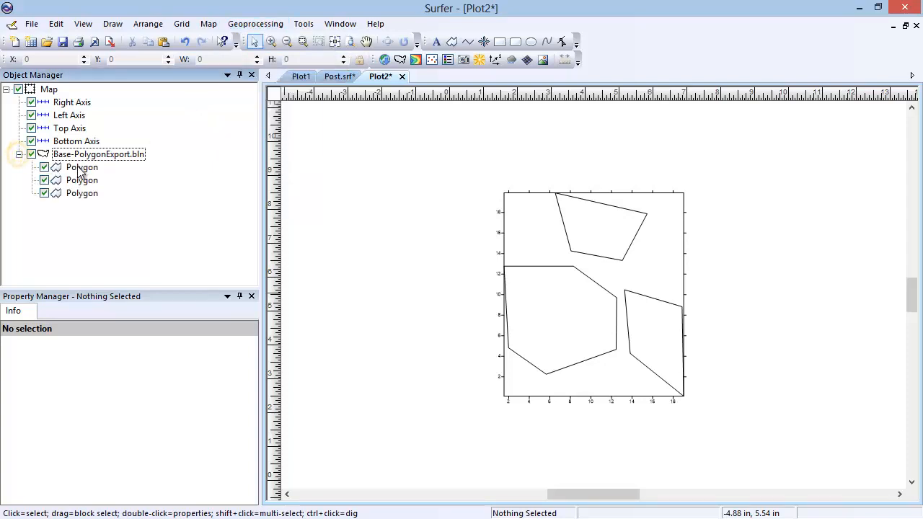
left_click(81, 167)
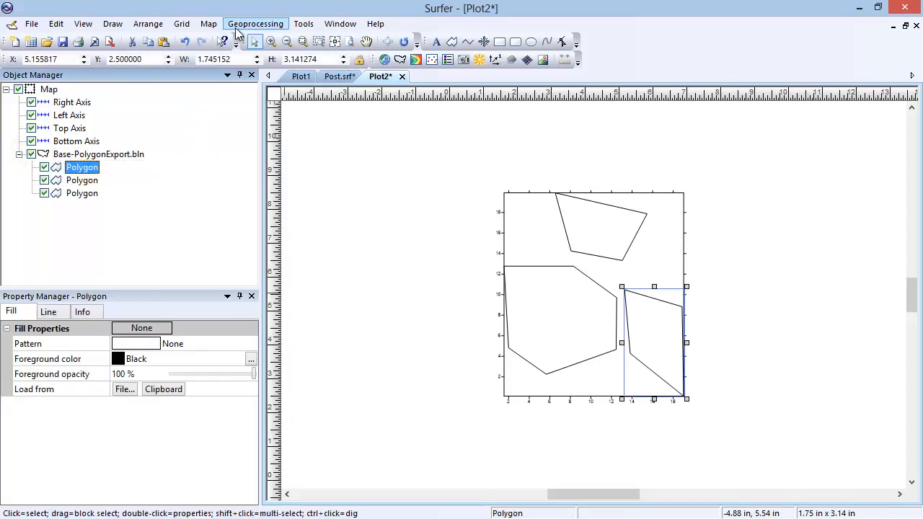
- Start Geoprocessing > Reshape on the selected right-hand polygon
left_click(256, 24)
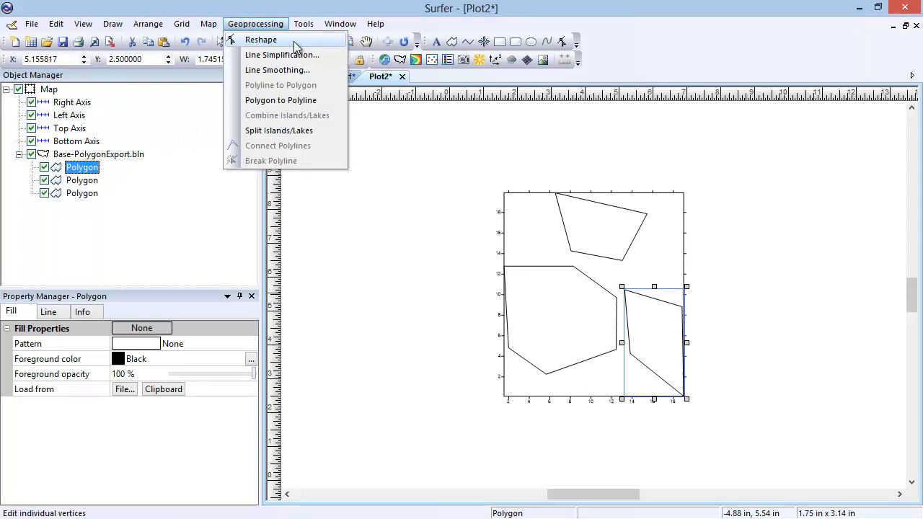
left_click(259, 39)
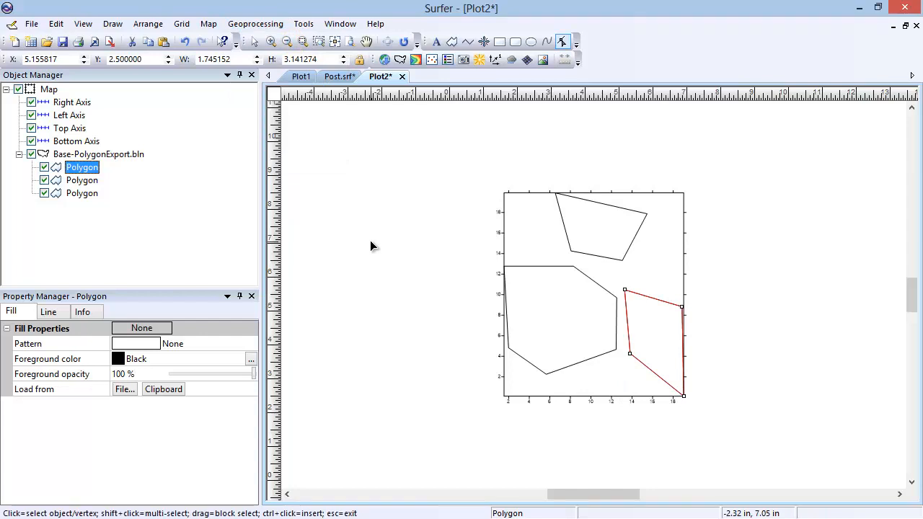
mouse_move(629, 296)
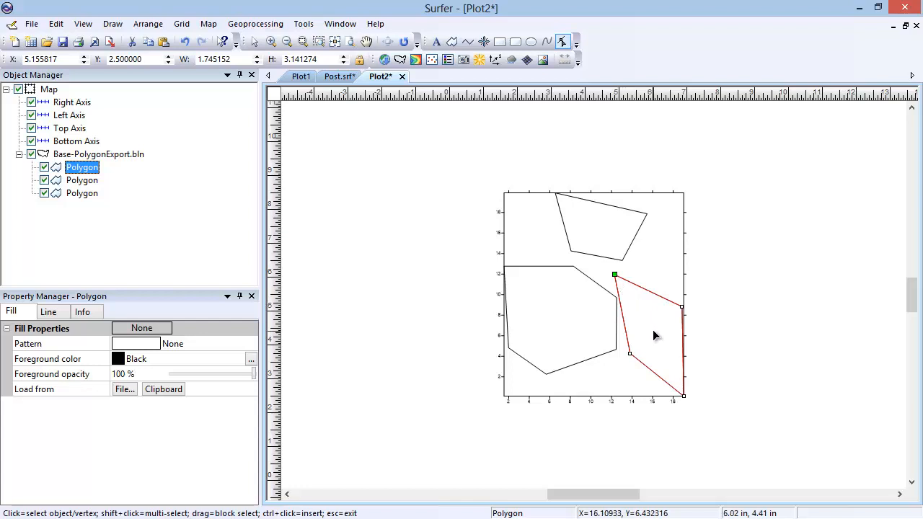
mouse_move(653, 330)
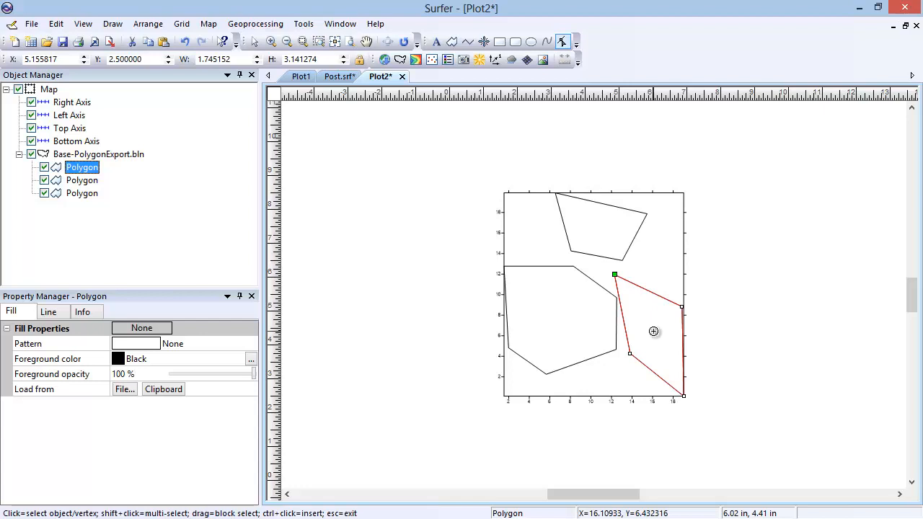
mouse_move(652, 297)
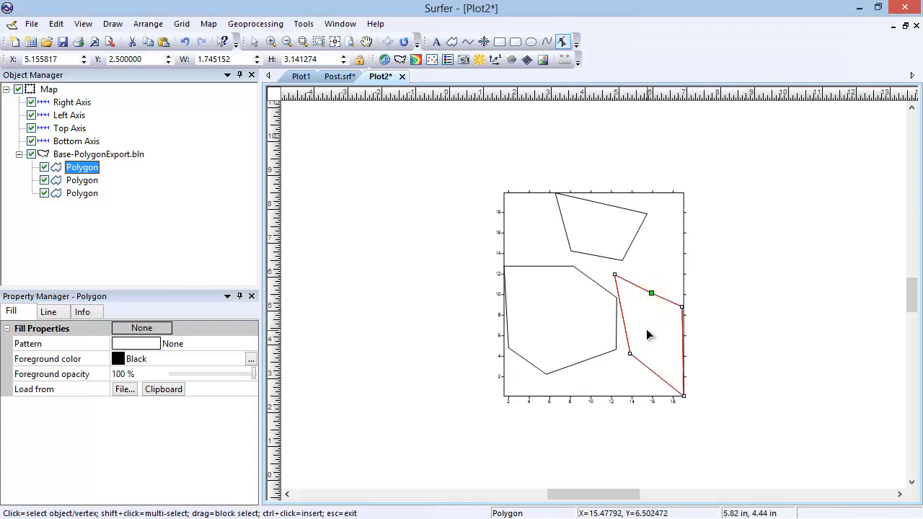
mouse_move(652, 311)
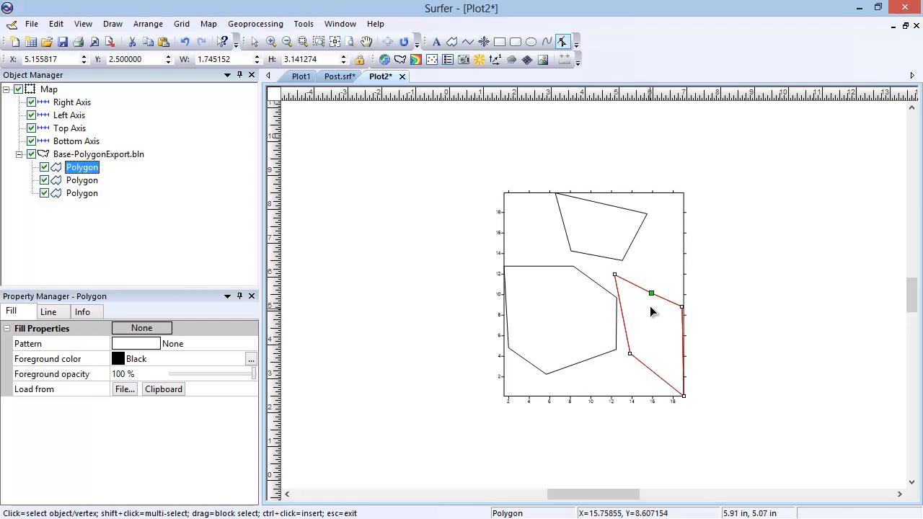
mouse_move(653, 297)
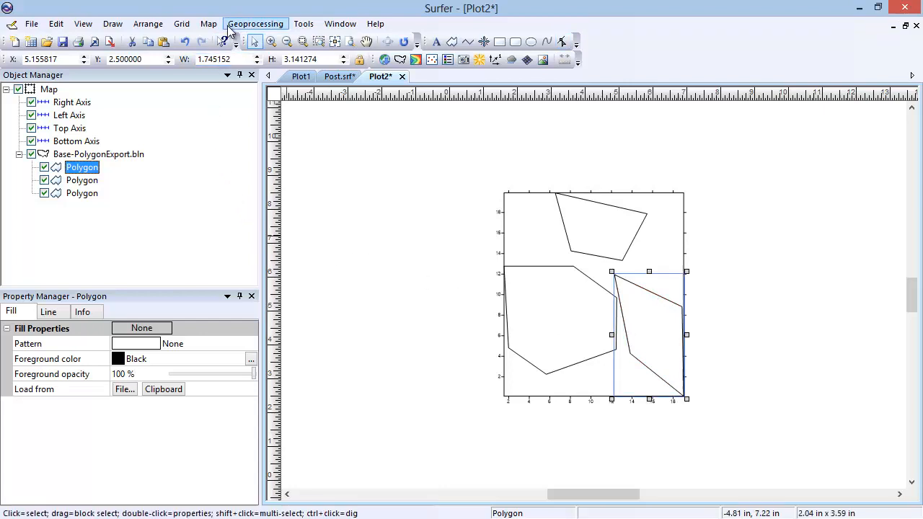
- Apply Line Smoothing to the right-hand polygon with the default points and tension
left_click(255, 23)
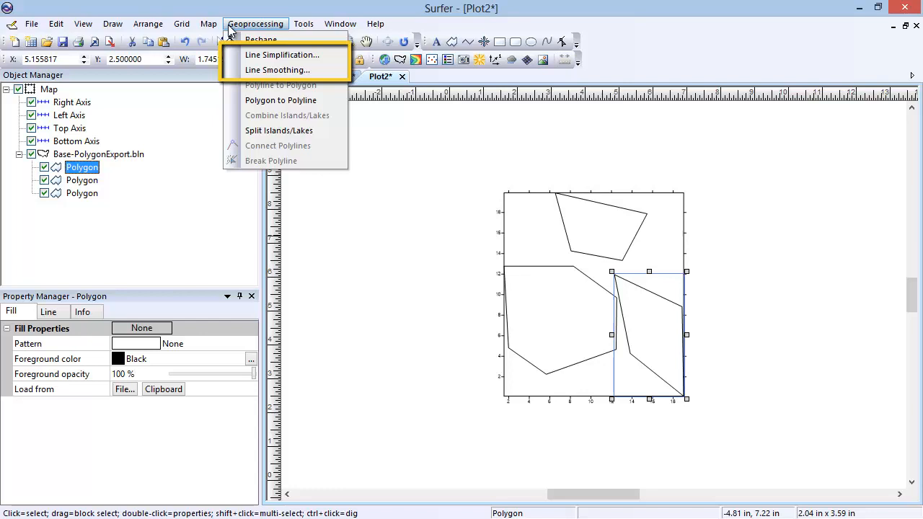
mouse_move(277, 69)
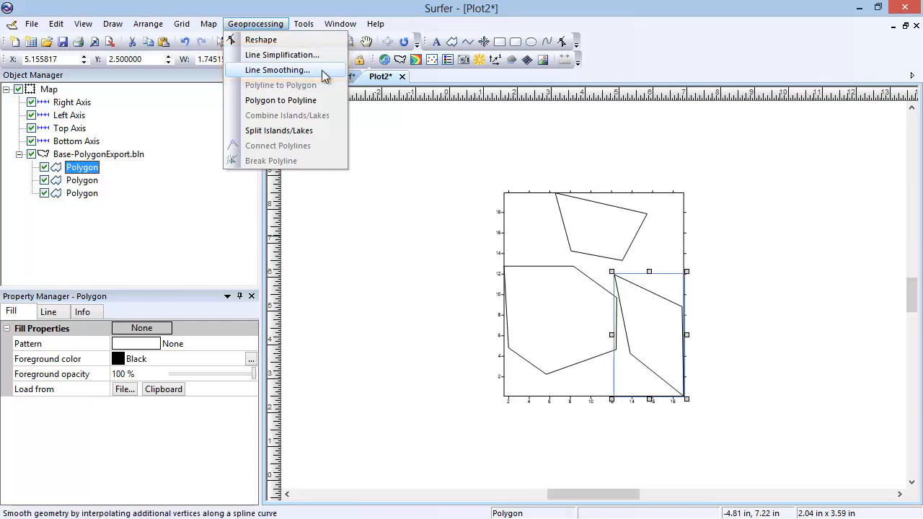
left_click(277, 69)
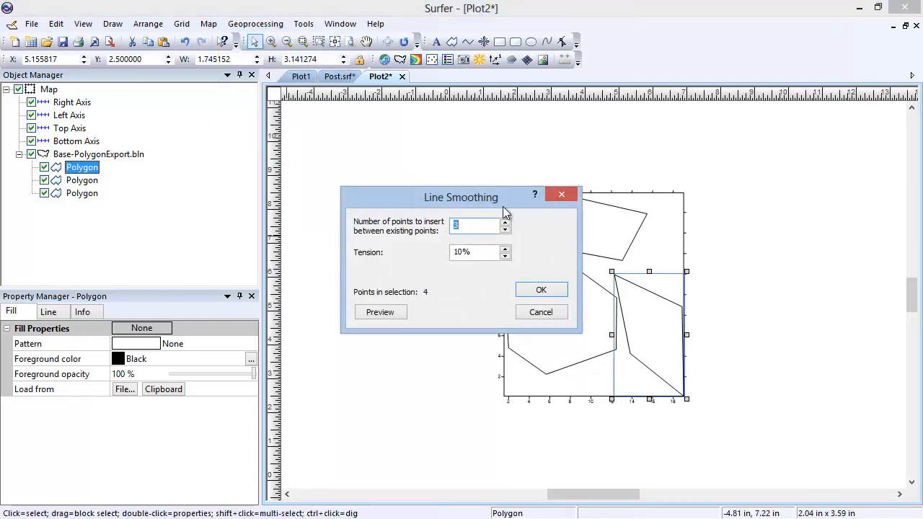
left_click(541, 288)
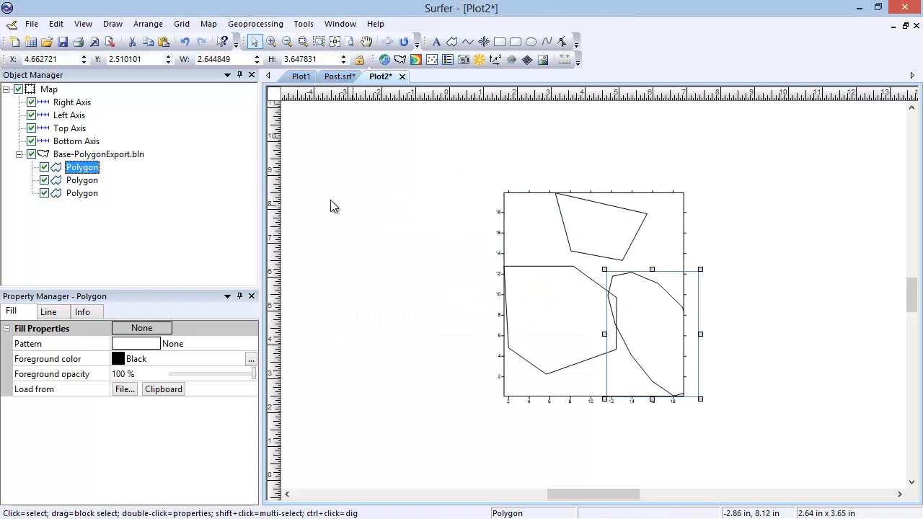
left_click(256, 23)
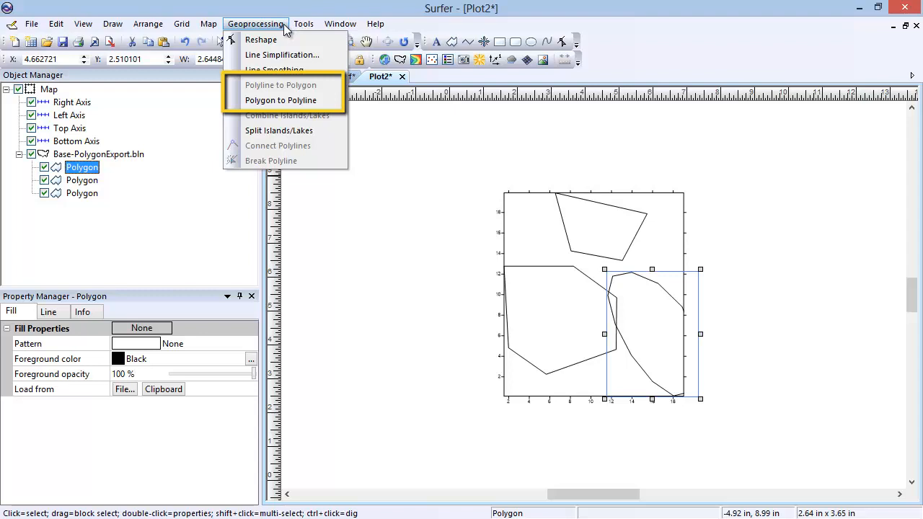
mouse_move(280, 101)
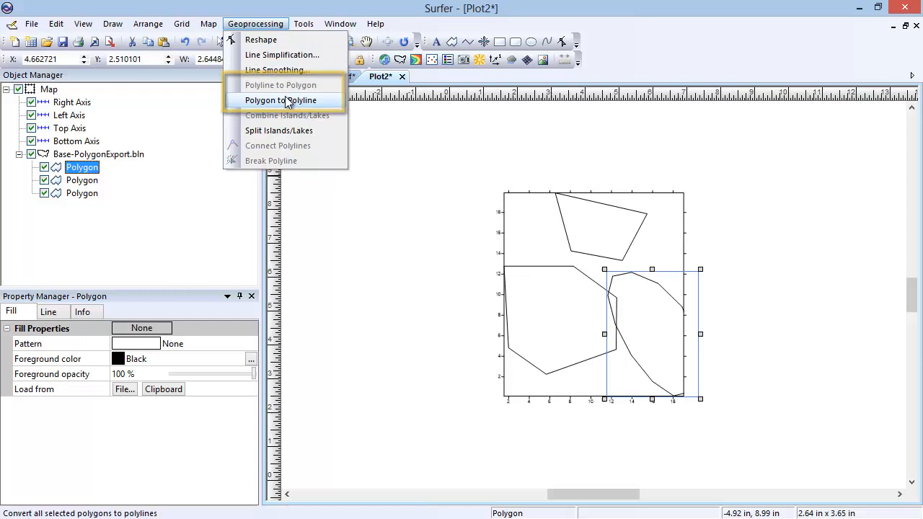
- Convert the smoothed polygon into a polyline via Polygon to Polyline
left_click(280, 101)
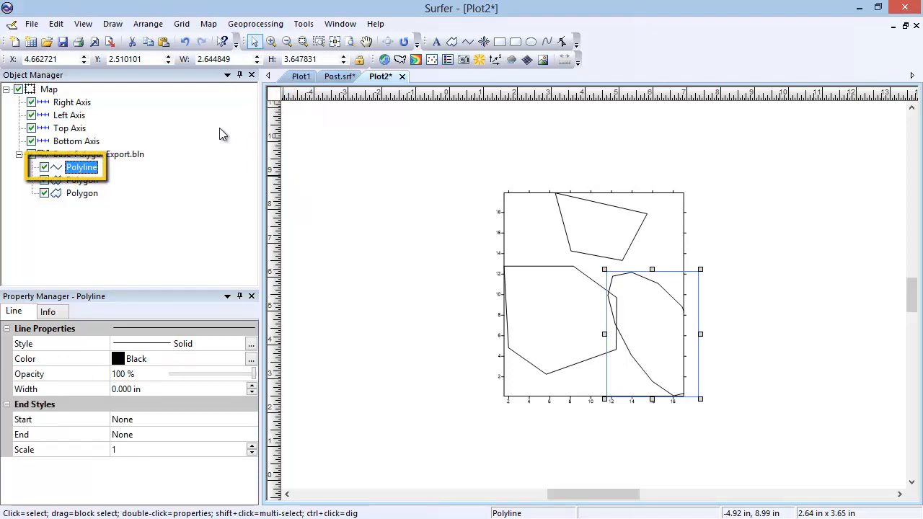
left_click(255, 24)
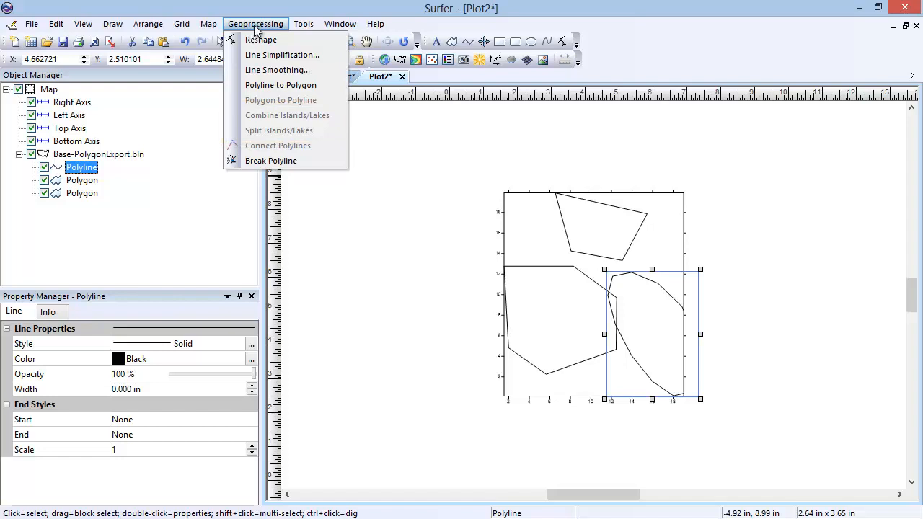
- Combine the two remaining polygons into one with Combine Islands/Lakes
left_click(81, 179)
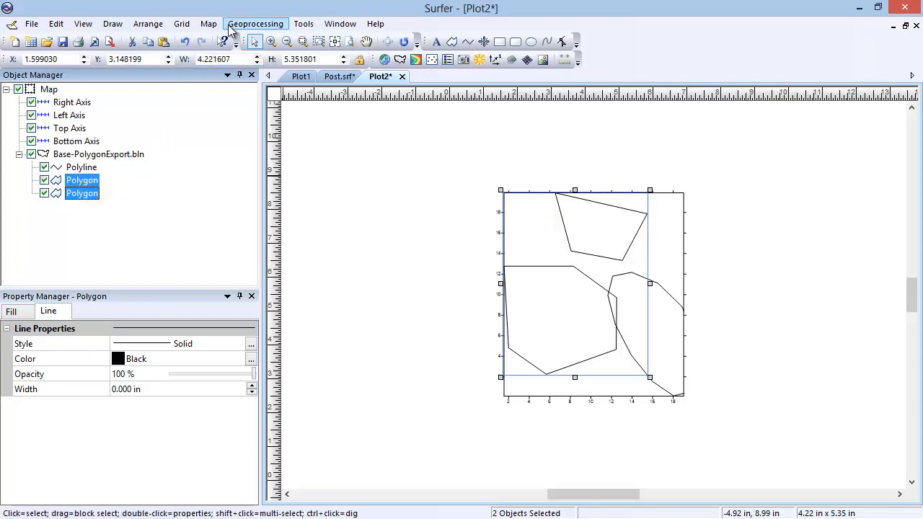
left_click(255, 23)
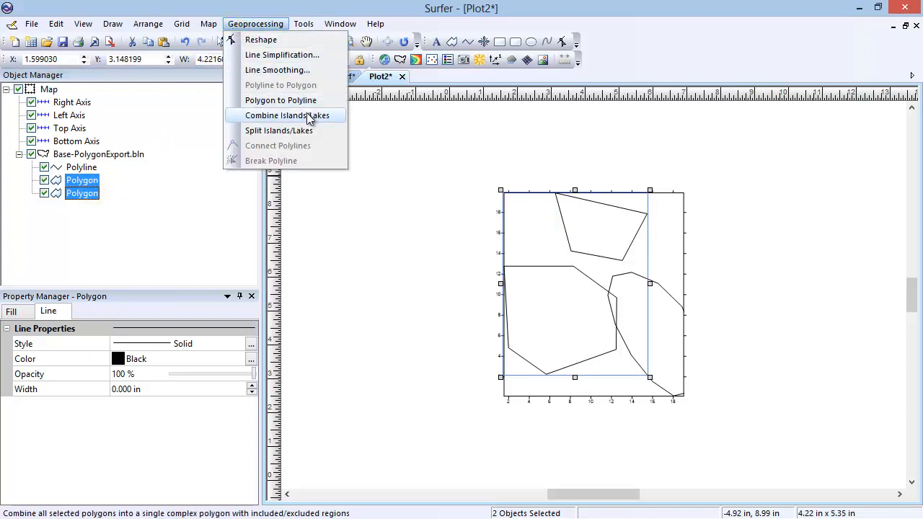
left_click(289, 115)
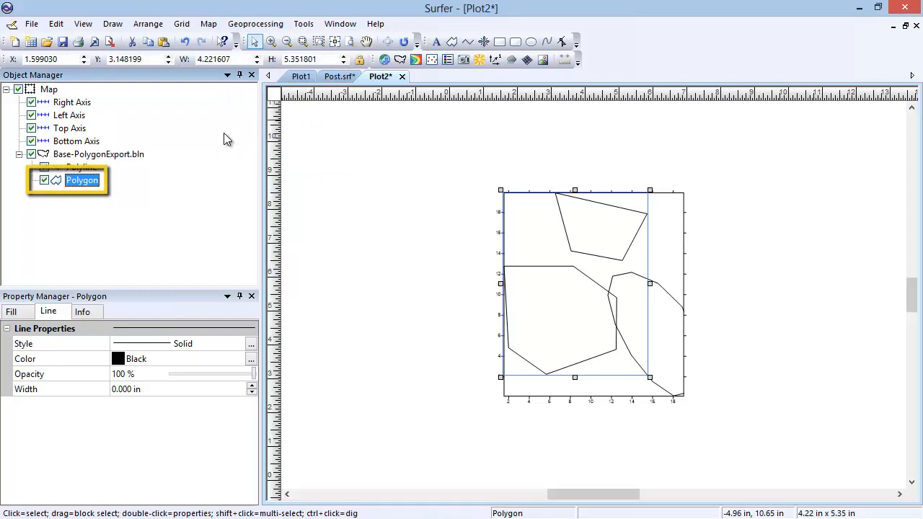
left_click(255, 24)
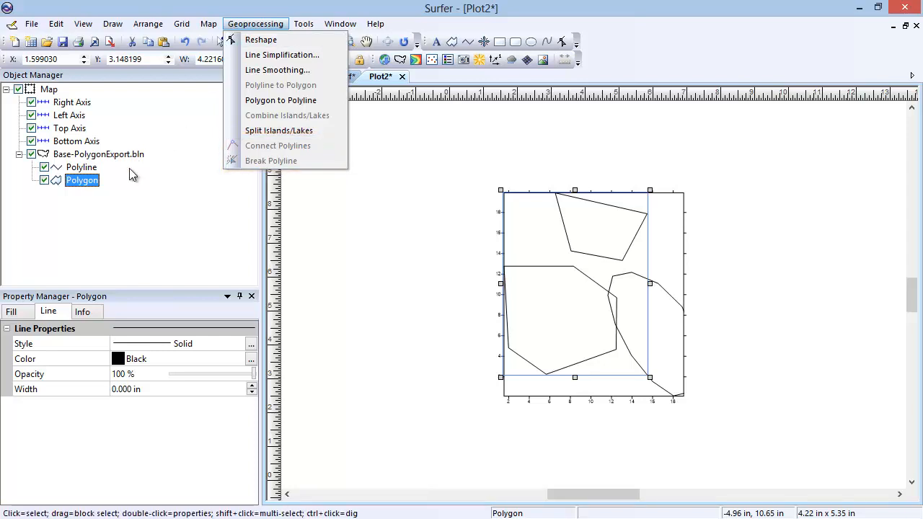
- Select the polyline and start Break Polyline, awaiting a break point
left_click(80, 167)
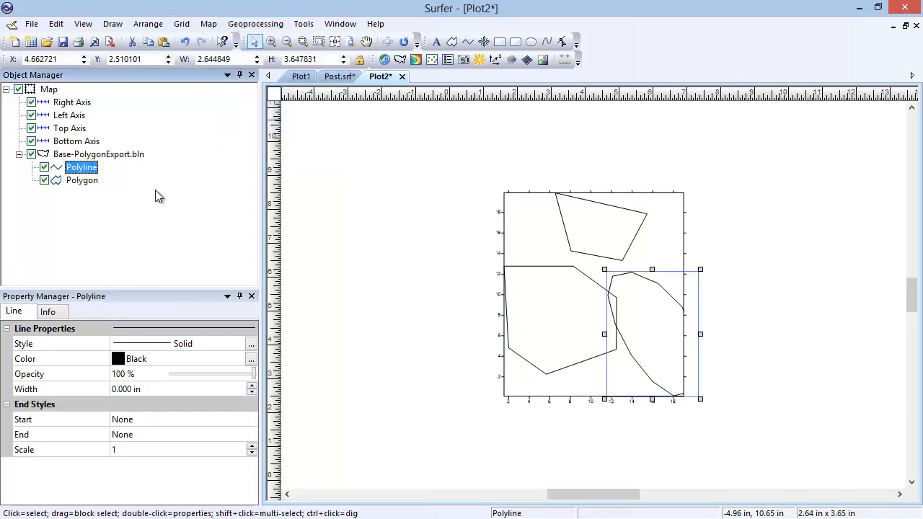
left_click(256, 23)
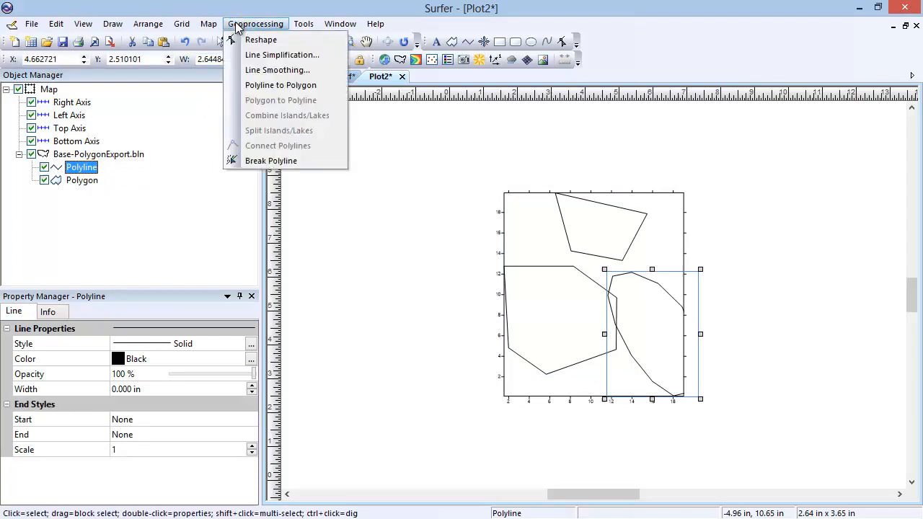
mouse_move(272, 162)
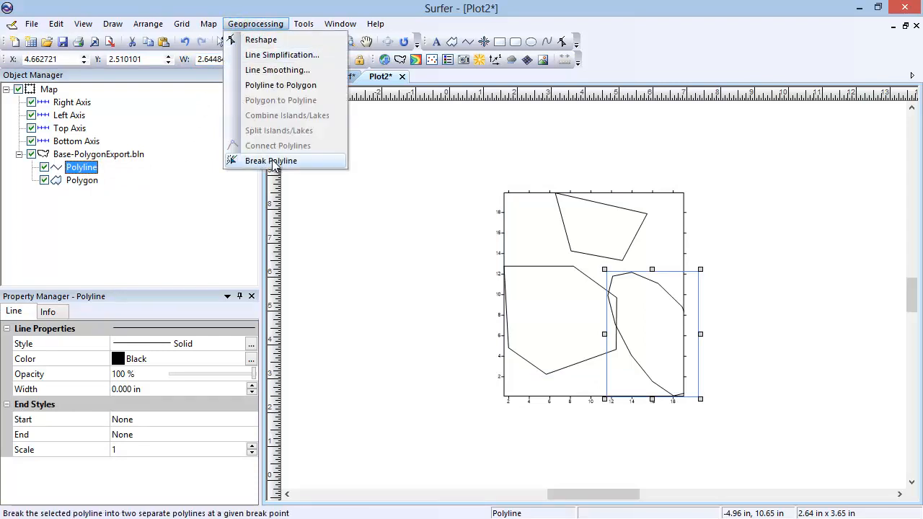
left_click(271, 160)
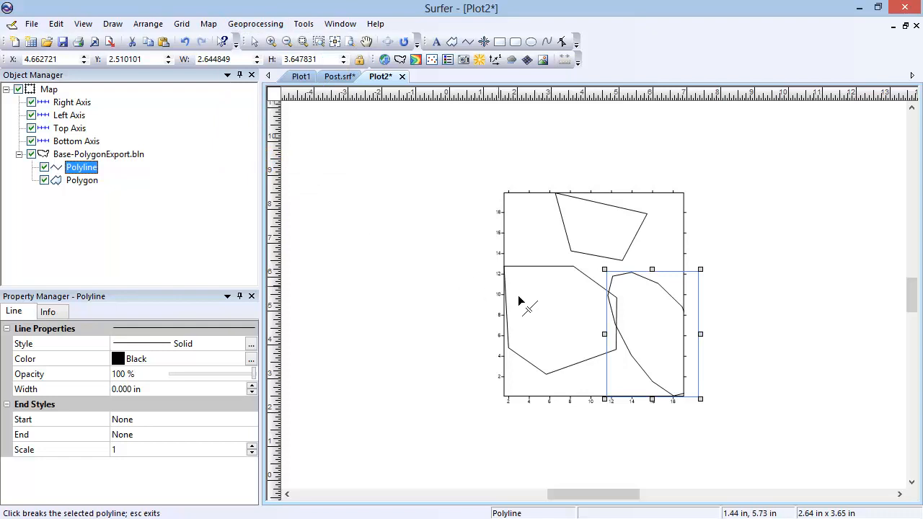